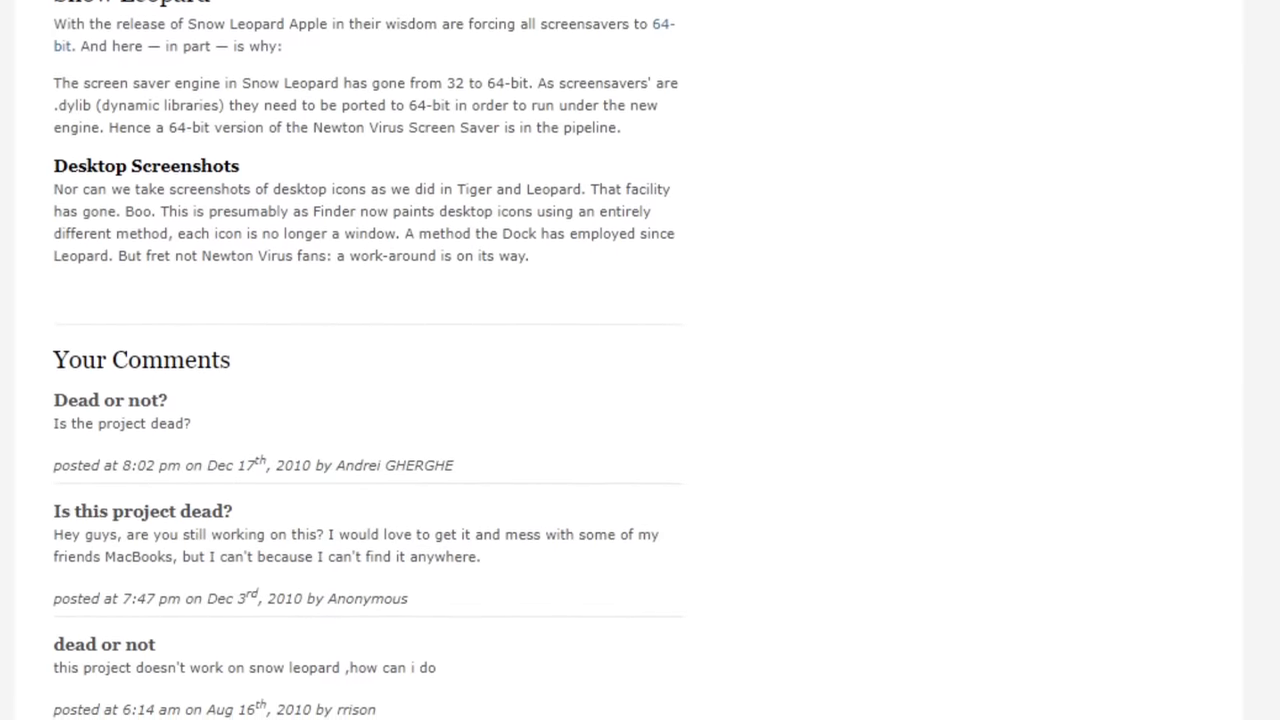
scroll("up", 3)
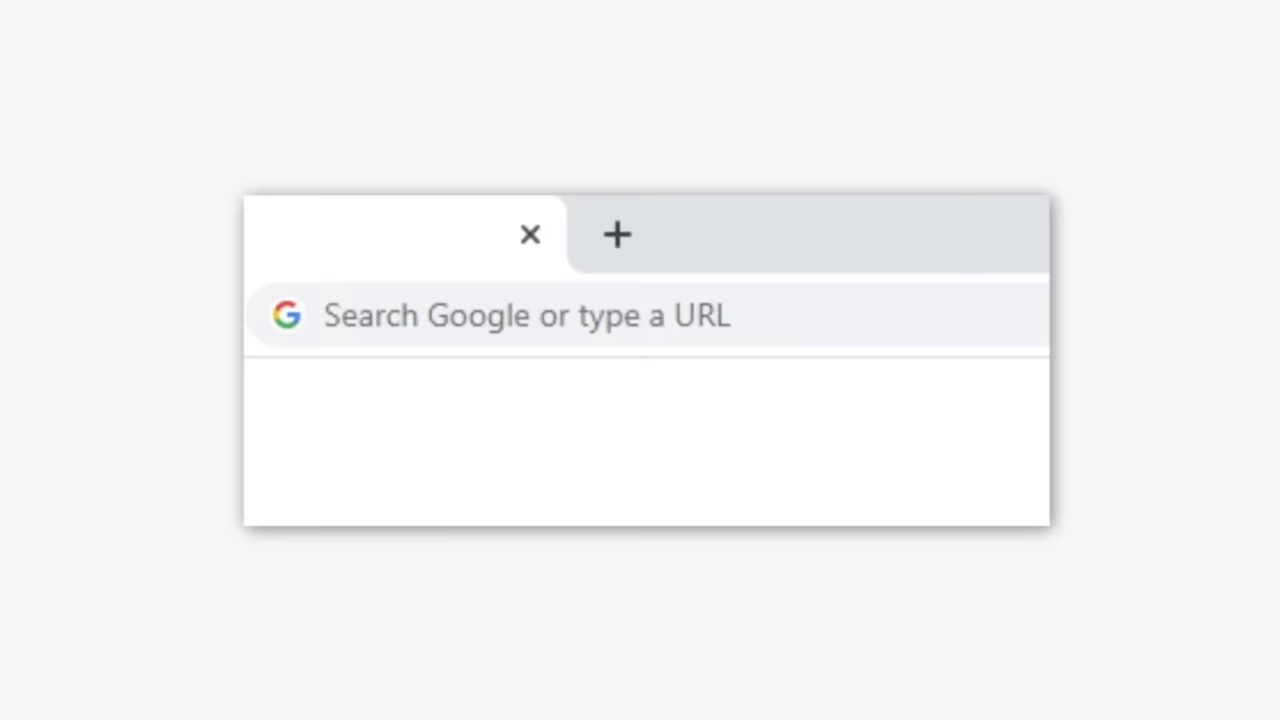
mouse_move(777, 306)
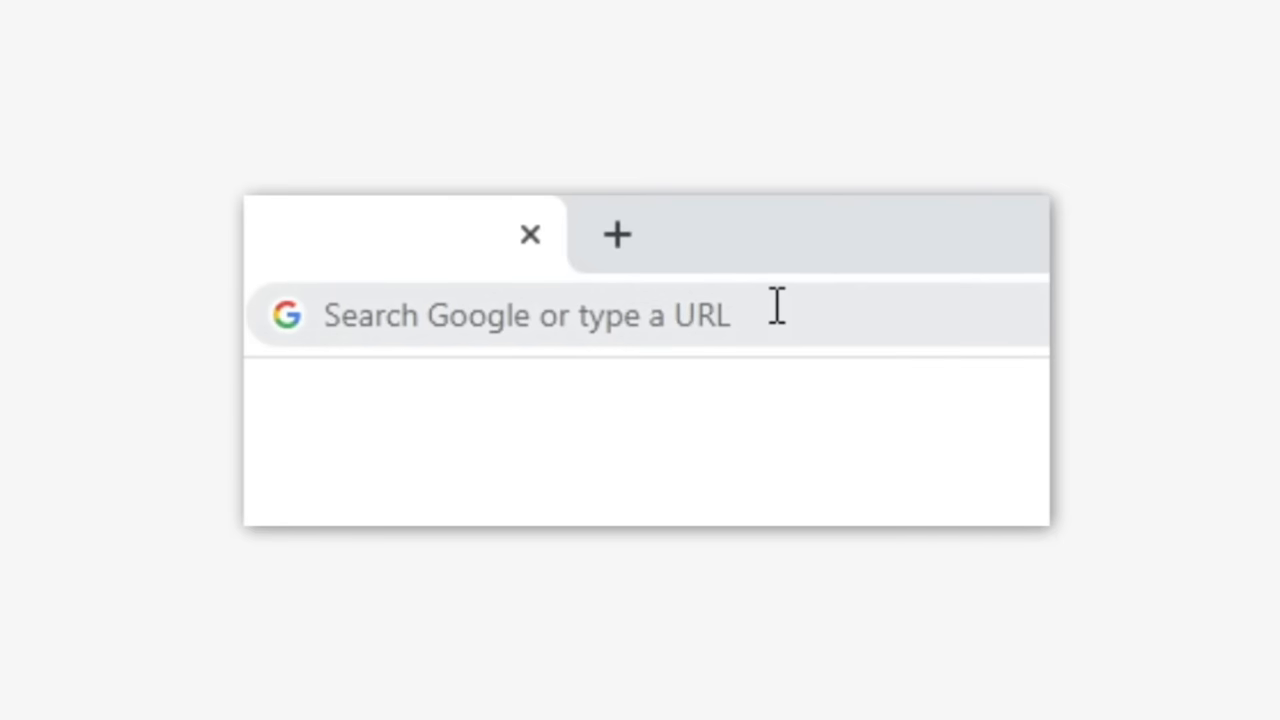
type("troika")
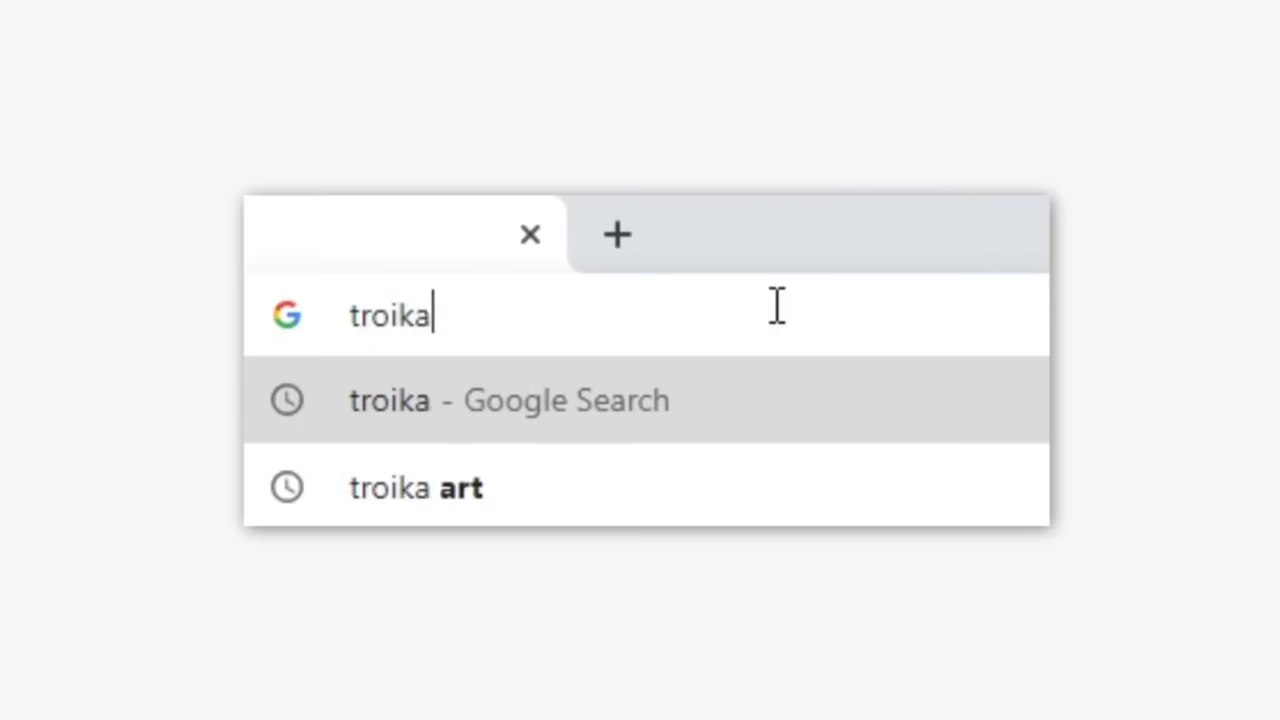